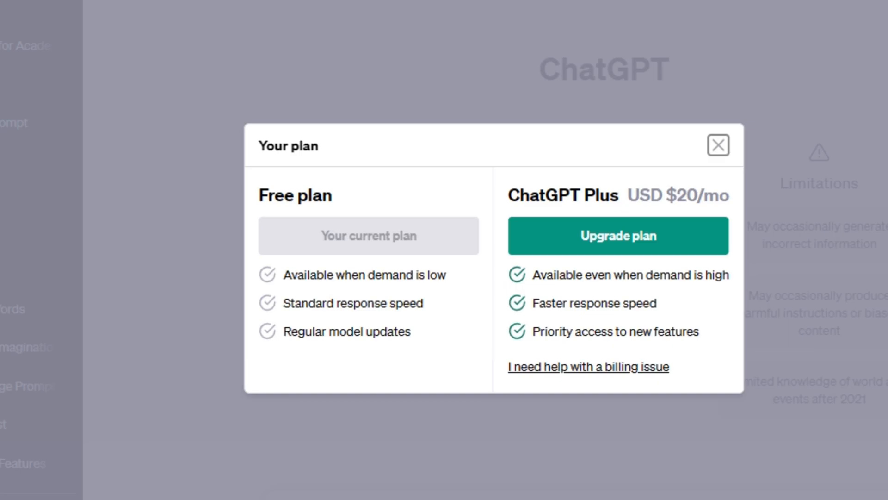
Step: Close ChatGPT's Free-versus-Plus plan comparison dialog
left_click(718, 145)
type("forefront.ai")
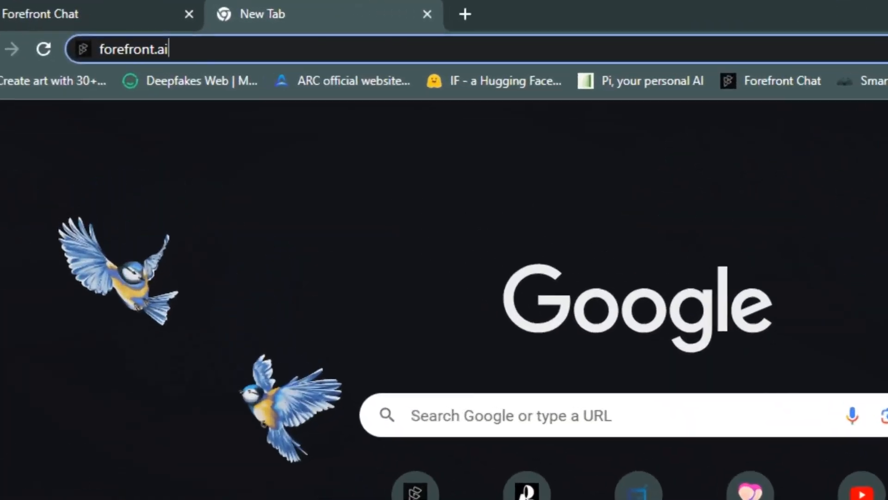
Step: Load forefront.ai and look over the homepage down to the GPT-3.5, GPT-4 and Claude model choices
key("Return")
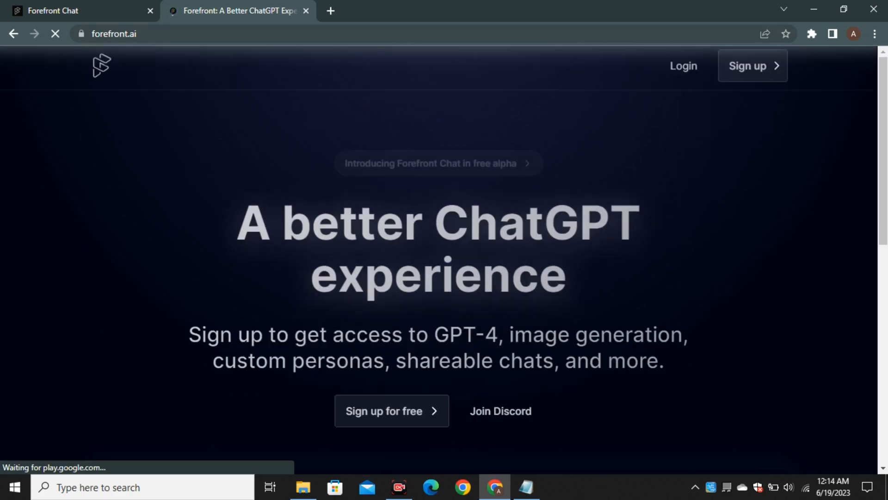
scroll("down", 3)
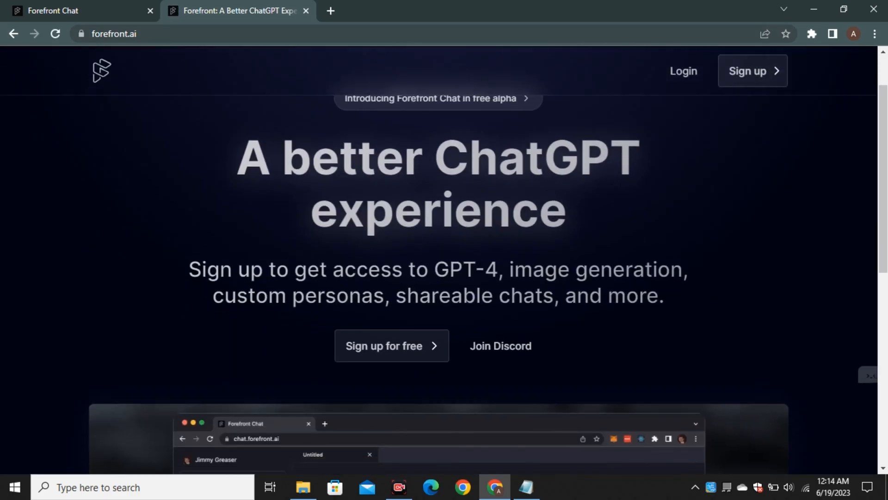
scroll("up", 3)
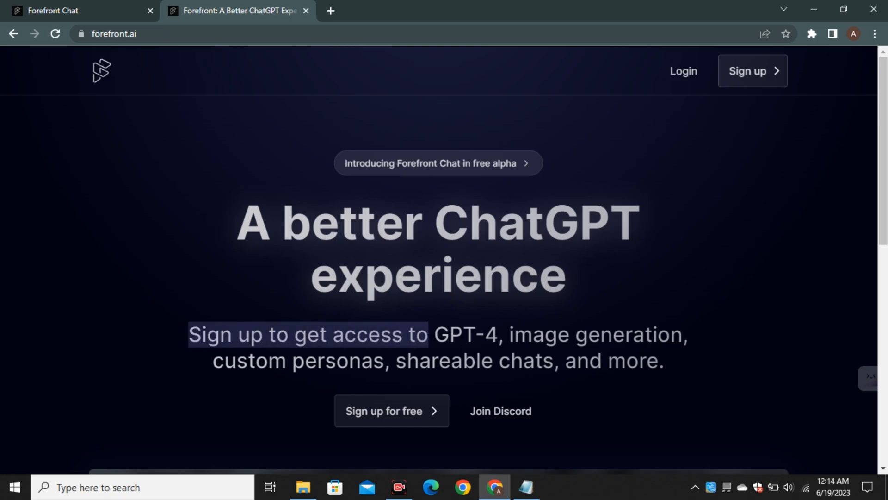
scroll("down", 3)
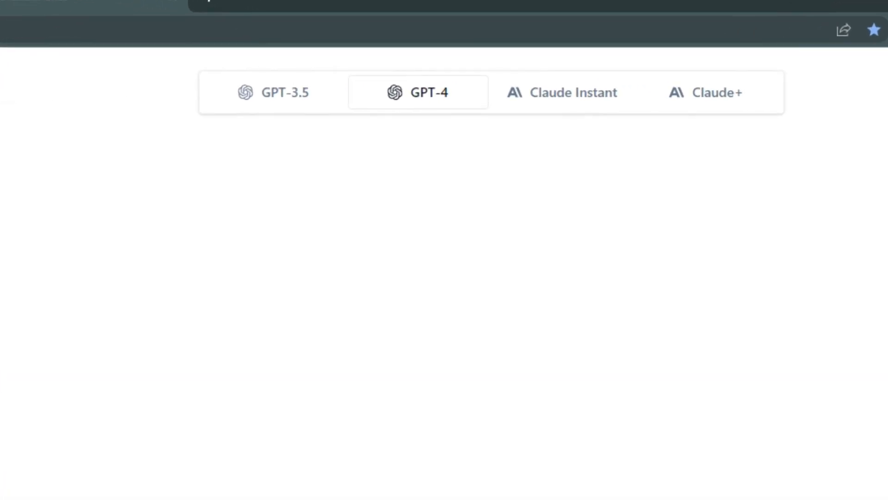
Step: Review the GPT-3.5 settings panel, then switch the chat model to GPT-4
left_click(274, 92)
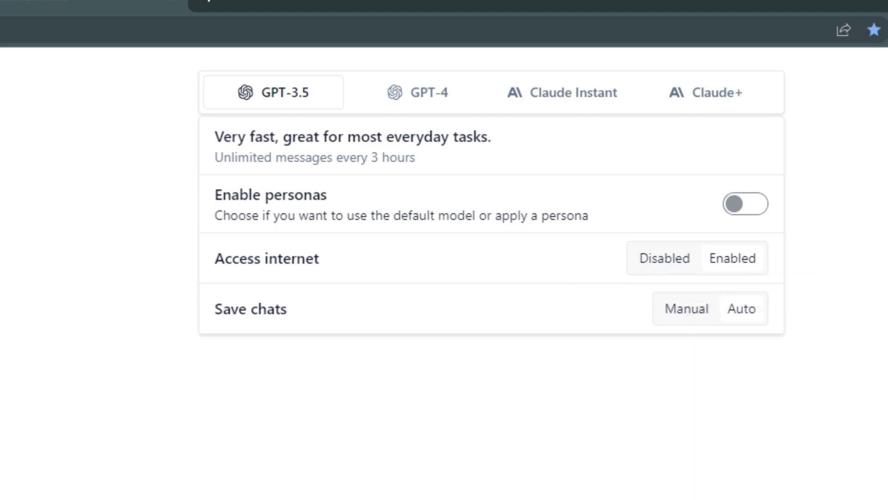
left_click(417, 93)
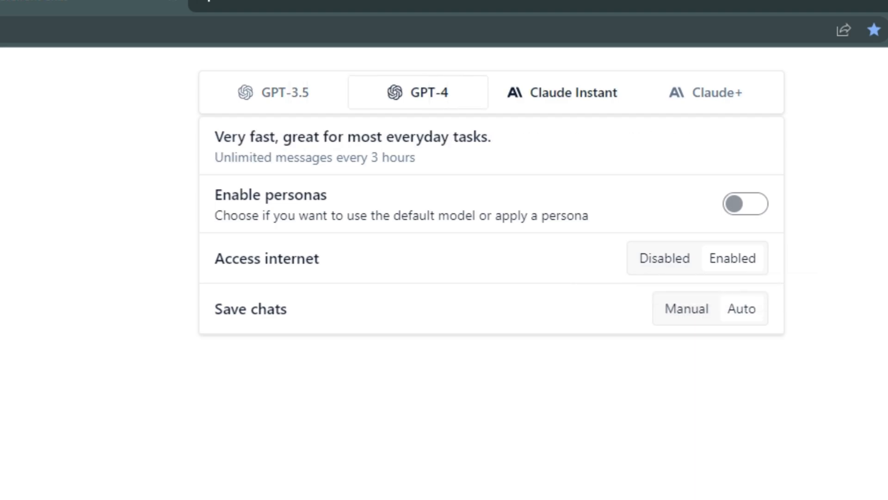
left_click(706, 92)
type("make a joke where every wo")
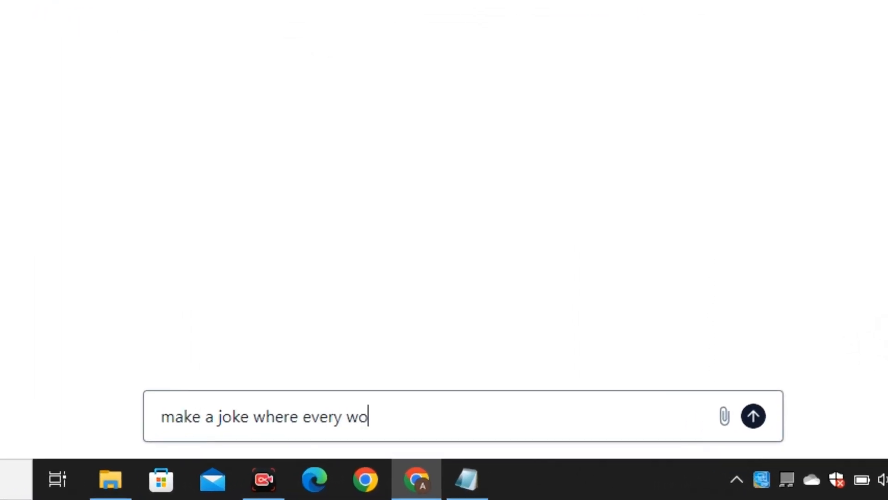
Step: Send GPT-4 the prompt asking for a joke where every word starts with the letter A
type("rd is star")
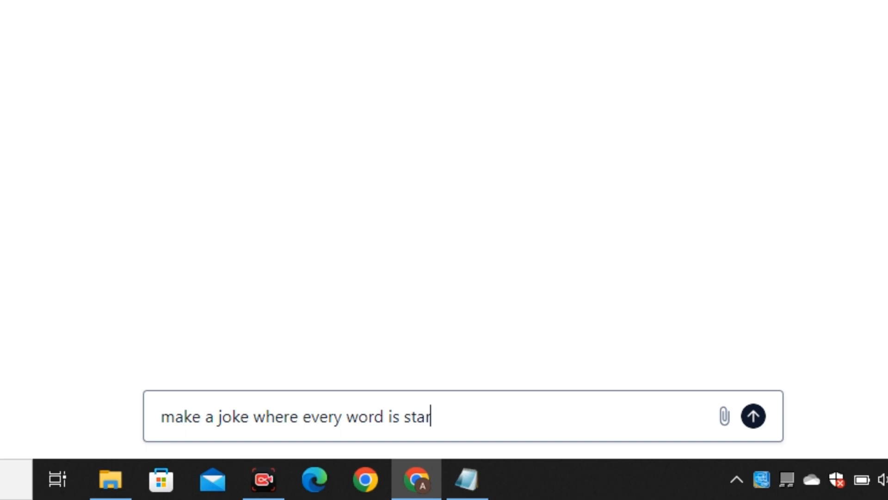
type("ting with l")
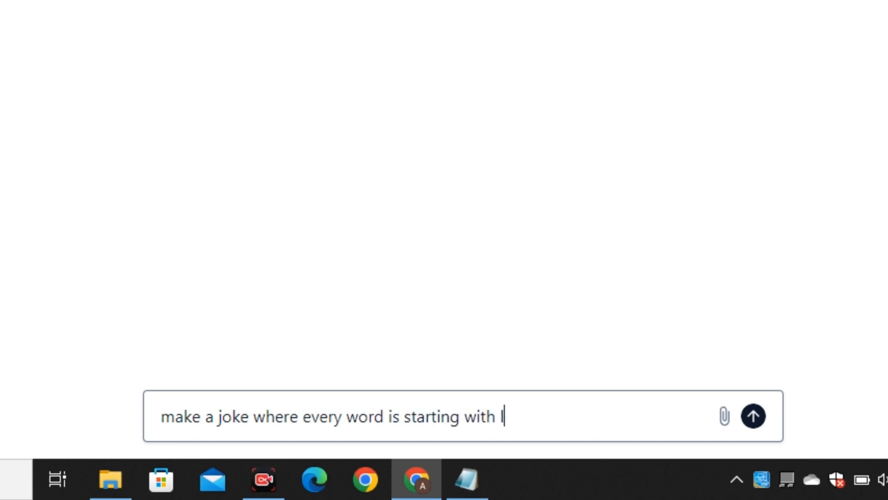
type("letter A")
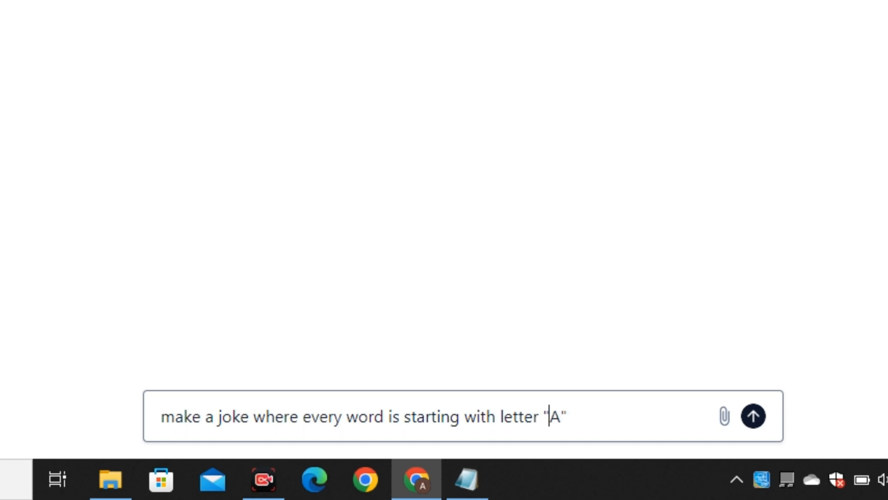
left_click(753, 415)
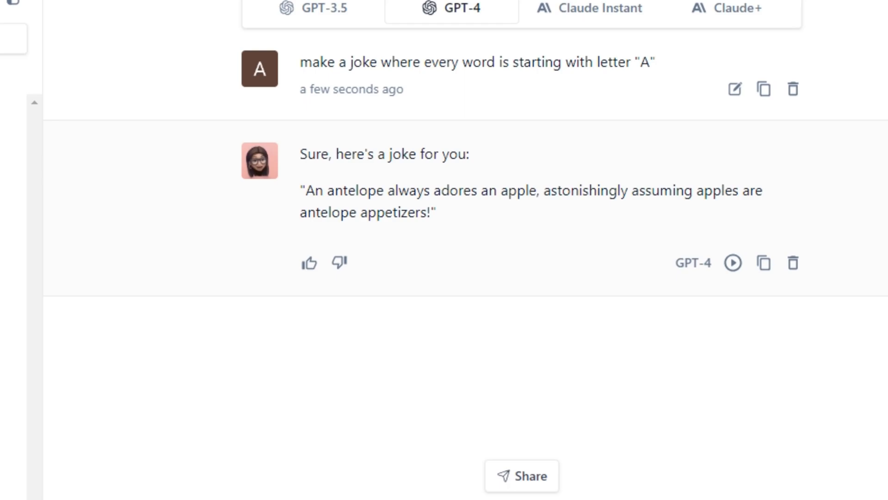
Step: Ask 'what is current BTC price?' and read the 26,433 USD web-search answer
type("what")
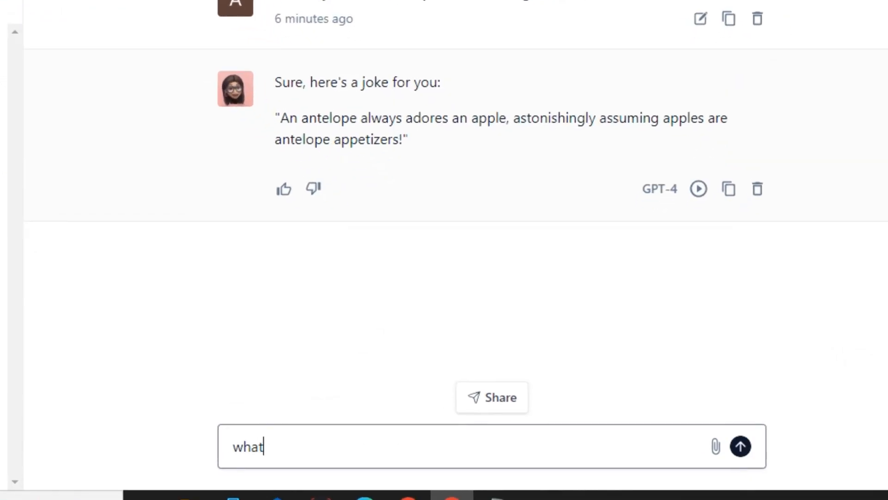
type("is current")
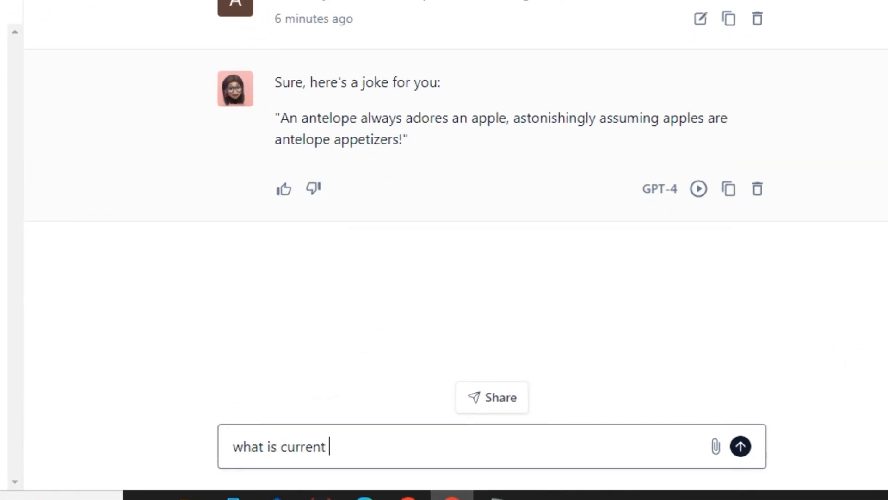
left_click(740, 446)
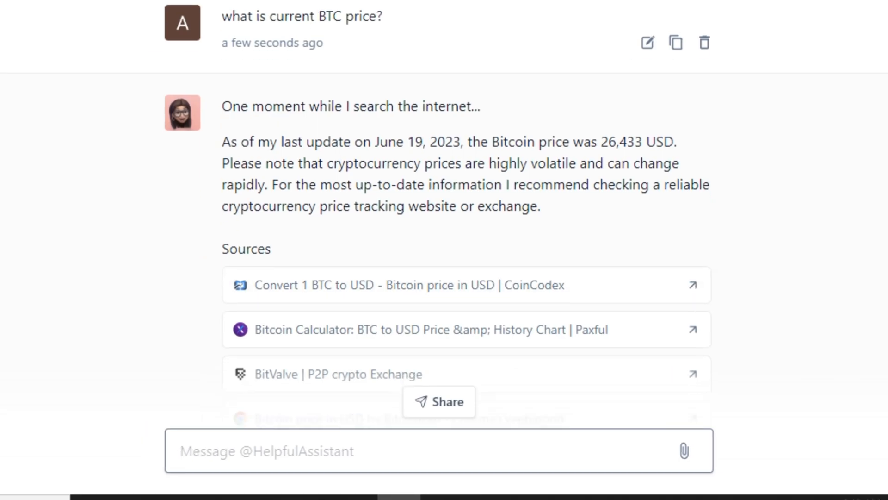
scroll("down", 3)
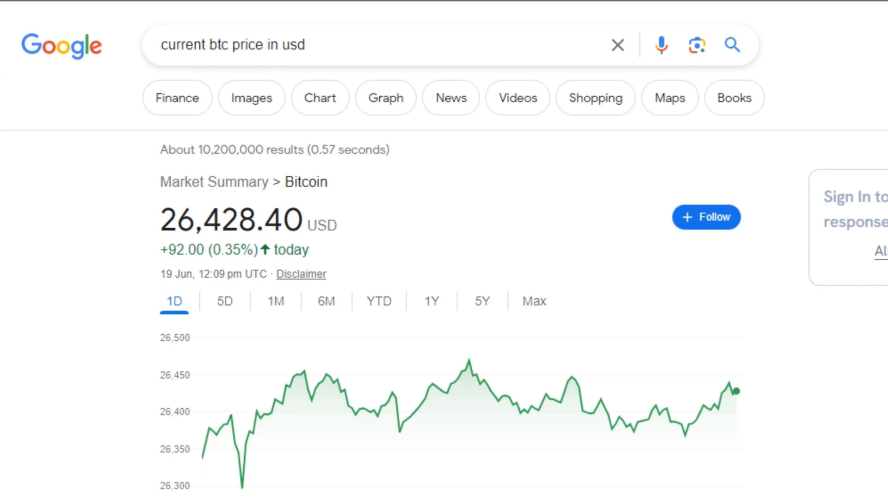
mouse_move(730, 385)
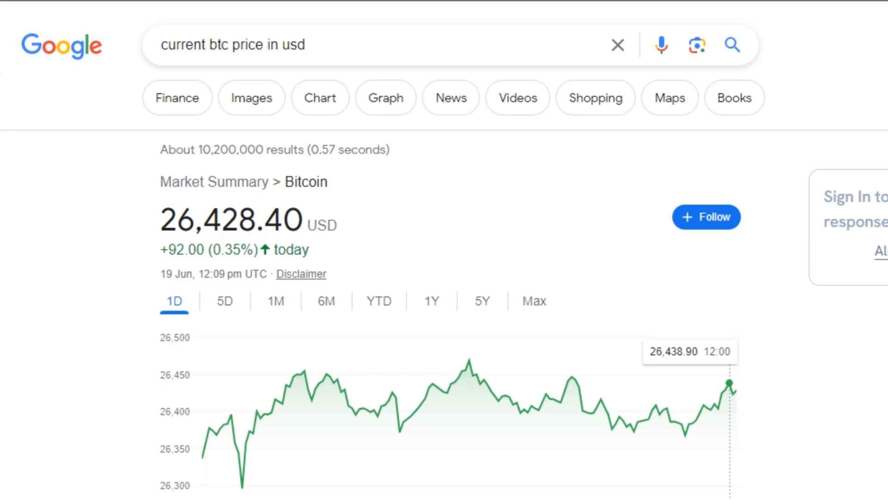
Step: Switch to the NYTimes how-to-clean article and grab its web address
left_click(642, 11)
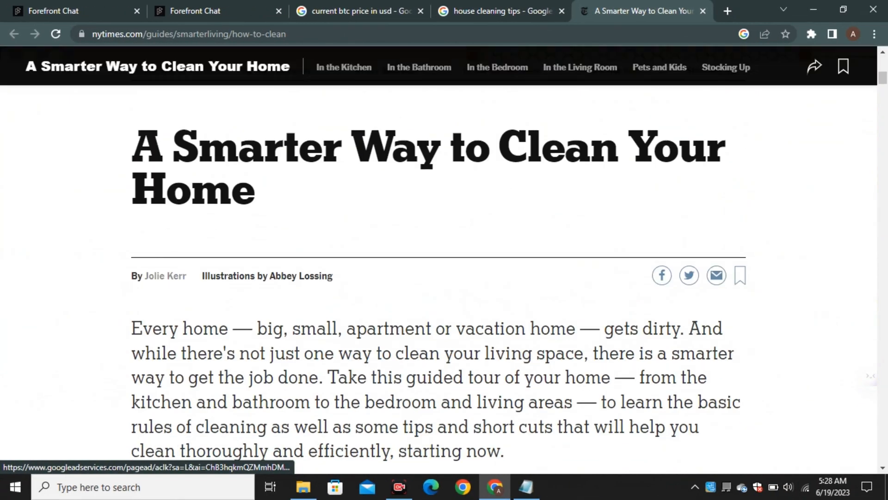
left_click(765, 34)
type("summarize this a")
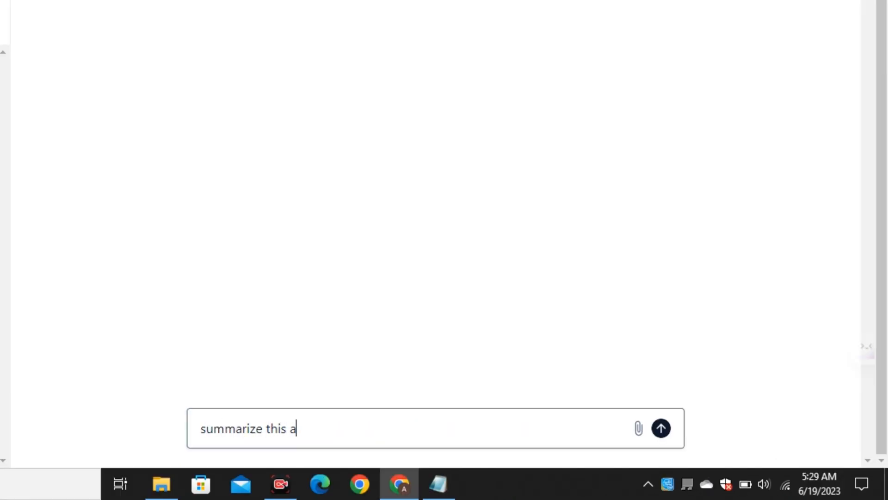
Step: Send the 'summarize this article:' request with the NYTimes URL and read the summary and Twitter-link sources
left_click(659, 428)
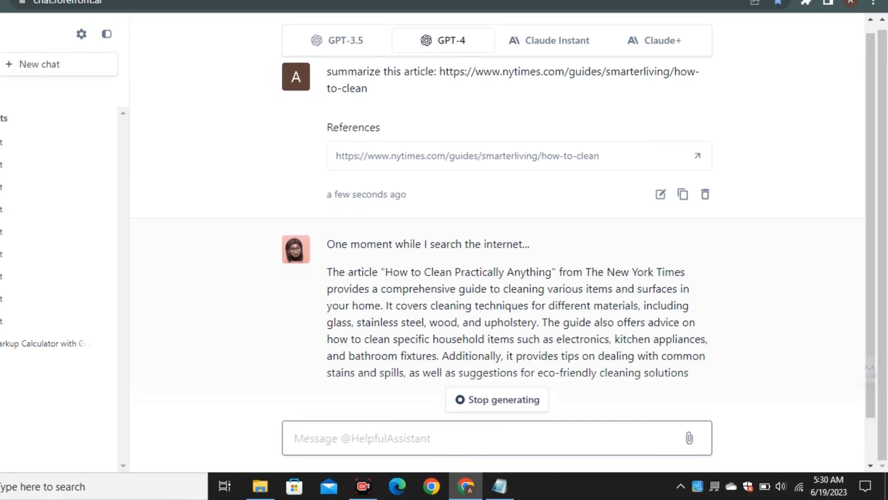
scroll("down", 3)
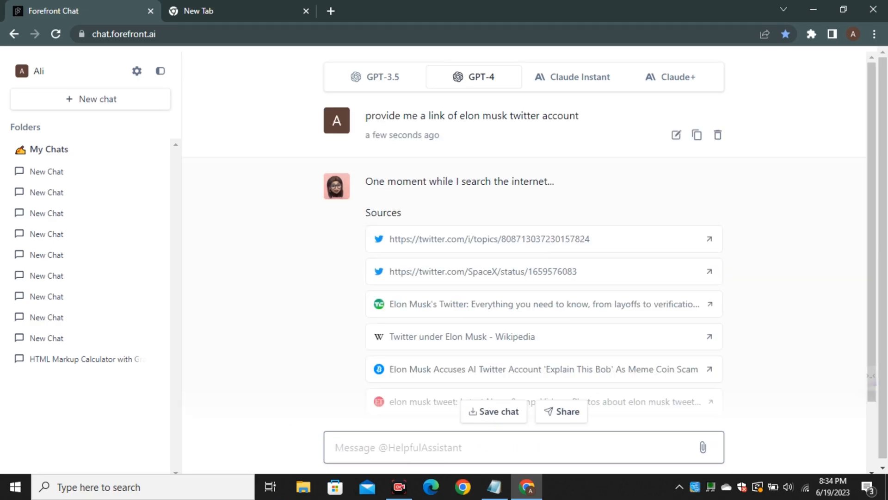
scroll("down", 3)
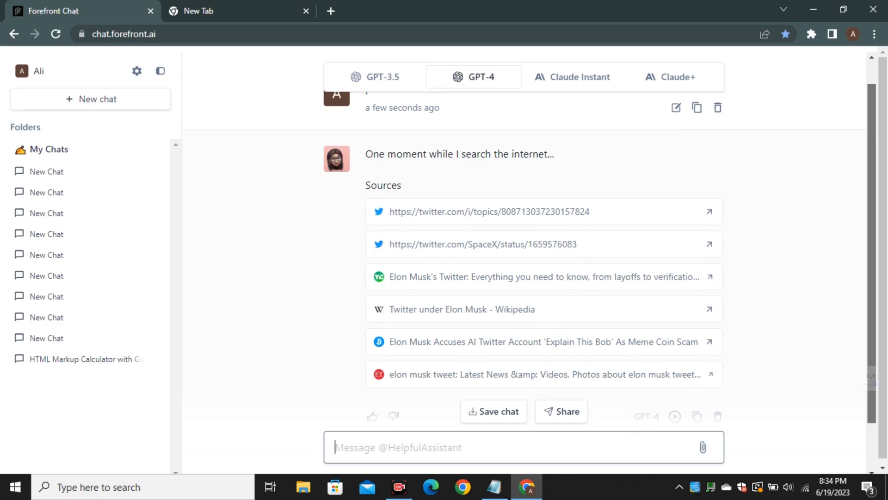
left_click(472, 77)
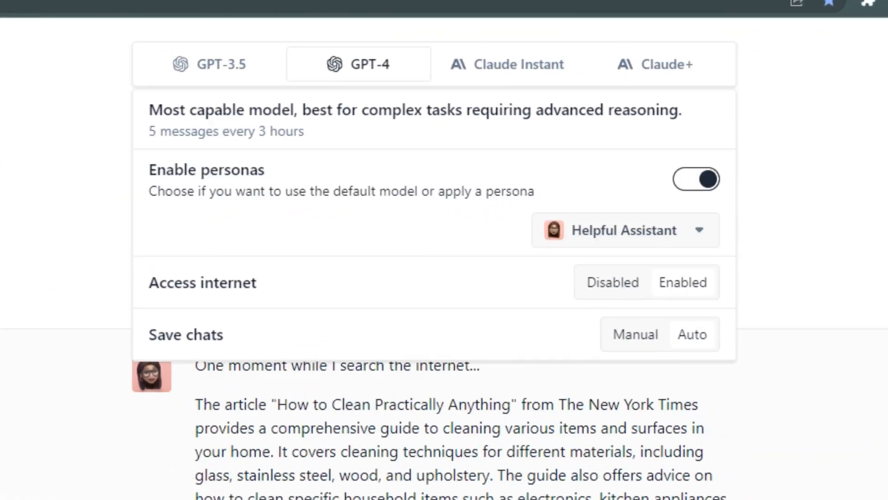
left_click(624, 231)
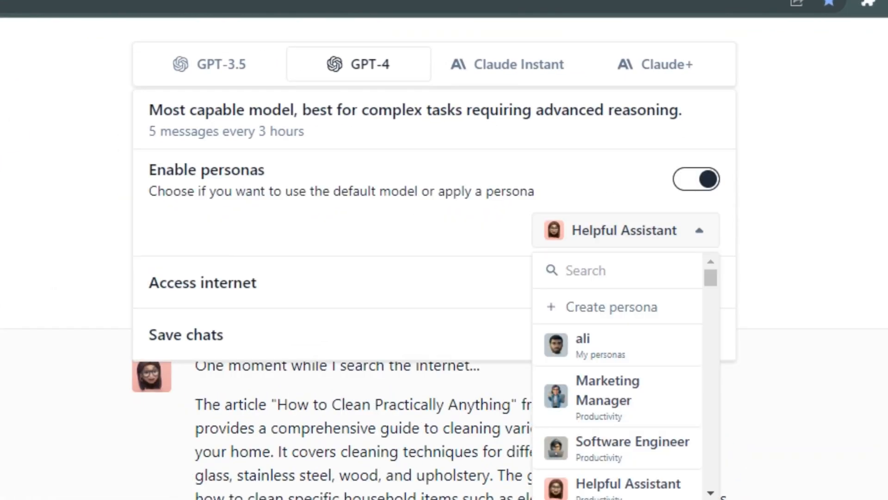
scroll("down", 3)
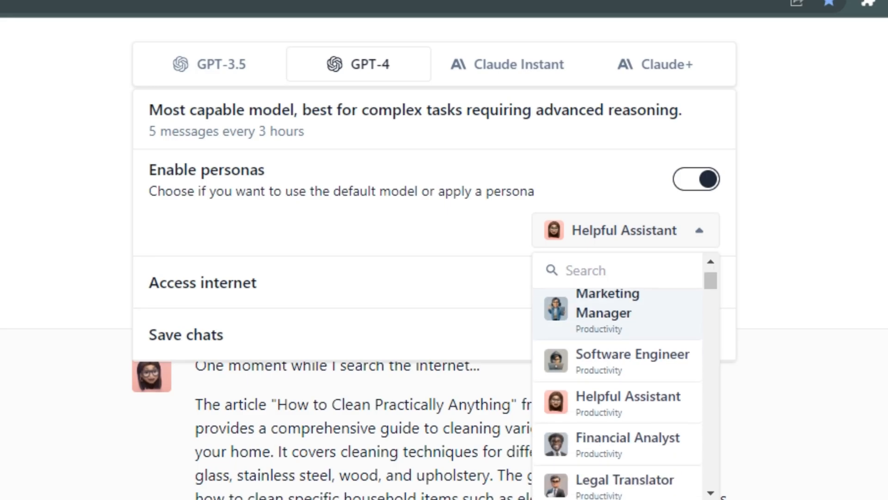
scroll("down", 3)
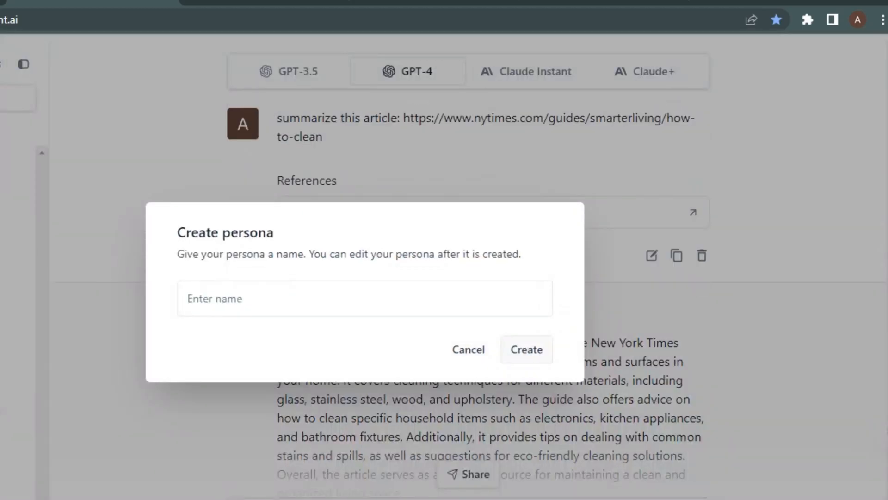
left_click(468, 349)
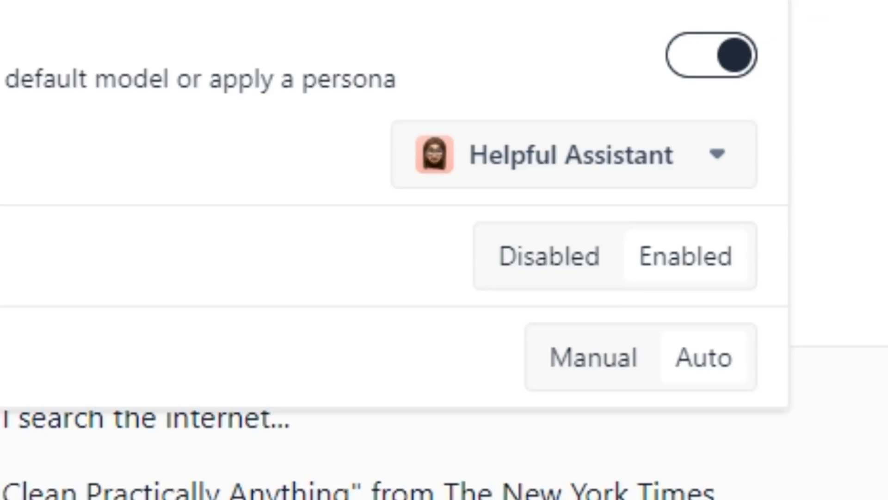
mouse_move(546, 255)
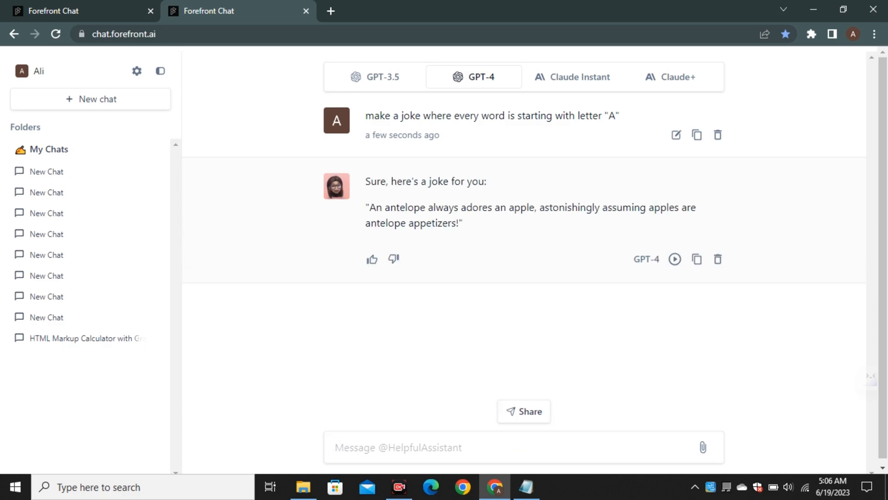
Step: Send the follow-up question 'what is current BTC price?' to GPT-4
type("what is curr")
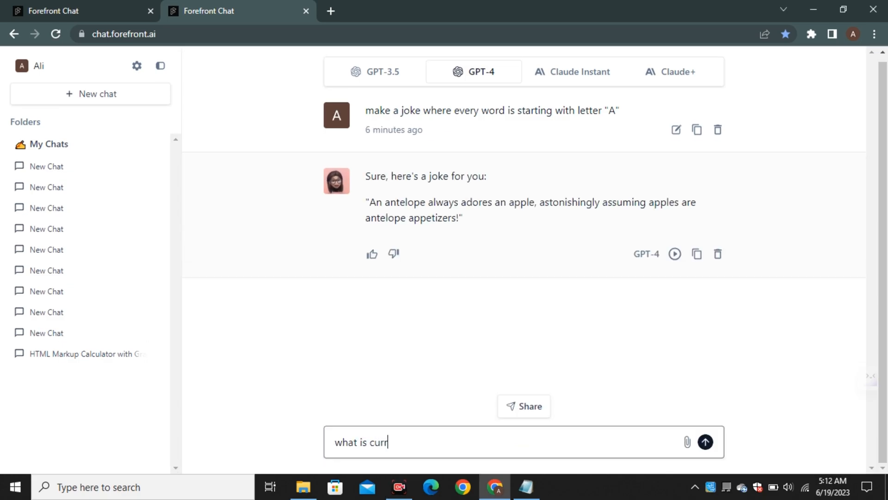
left_click(705, 442)
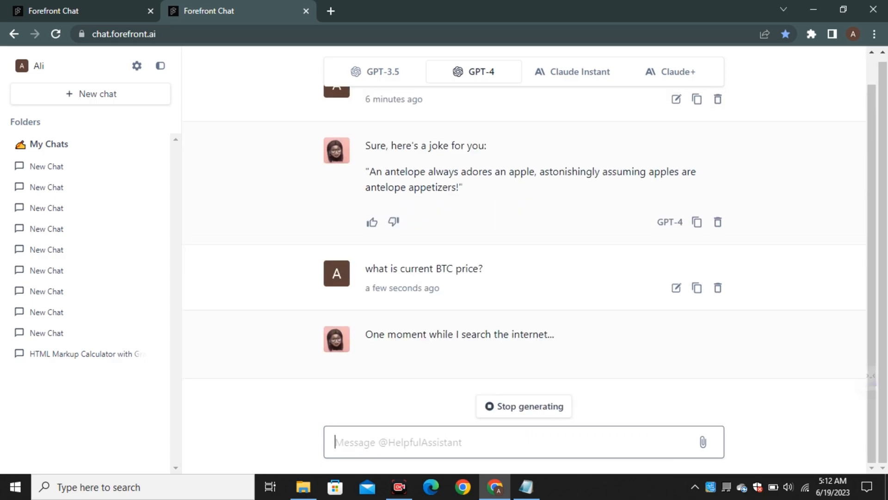